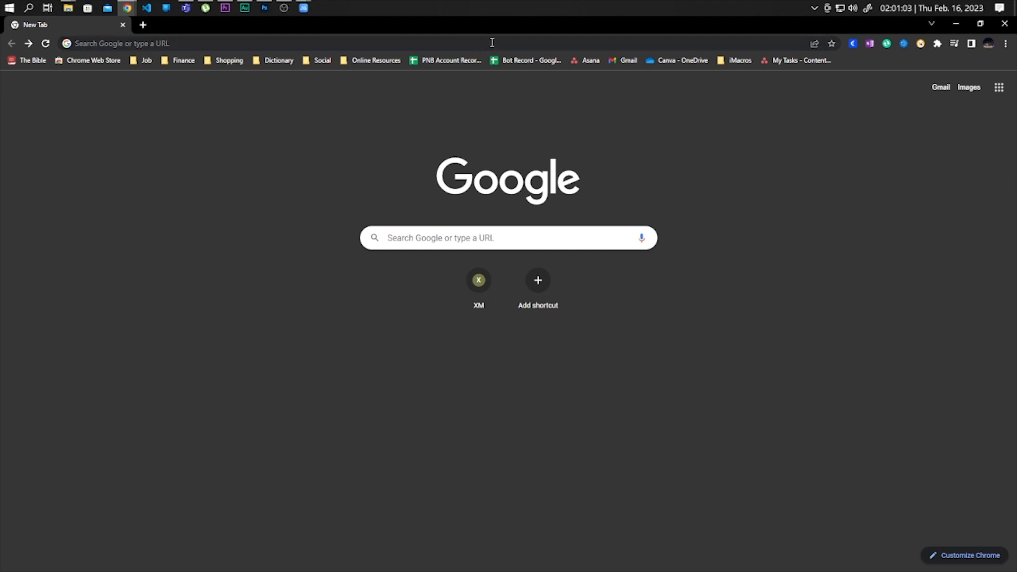
# Search Google for "apowermirror" from the Chrome new tab
pyautogui.click(260, 44)
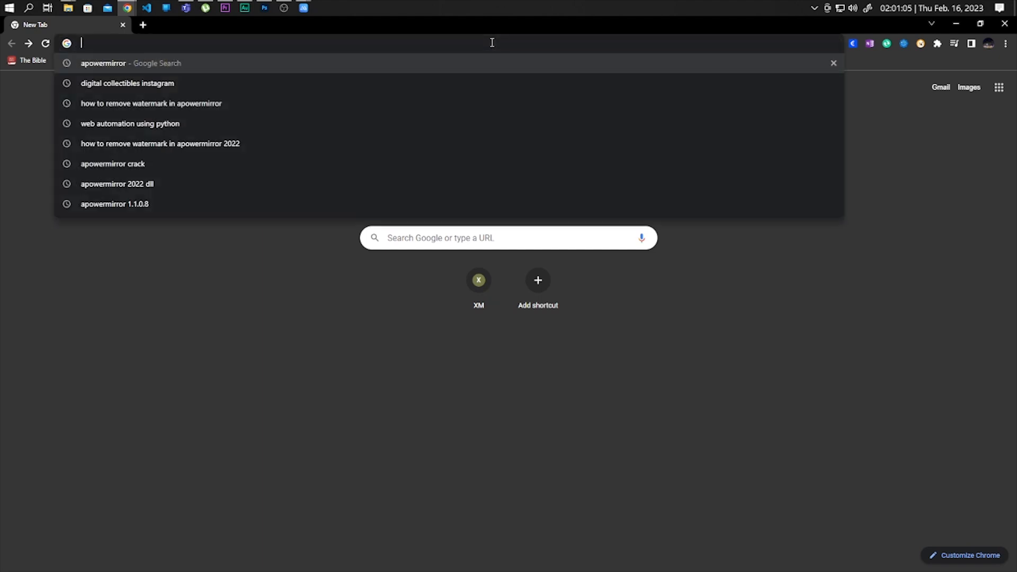
pyautogui.write('apowermirror')
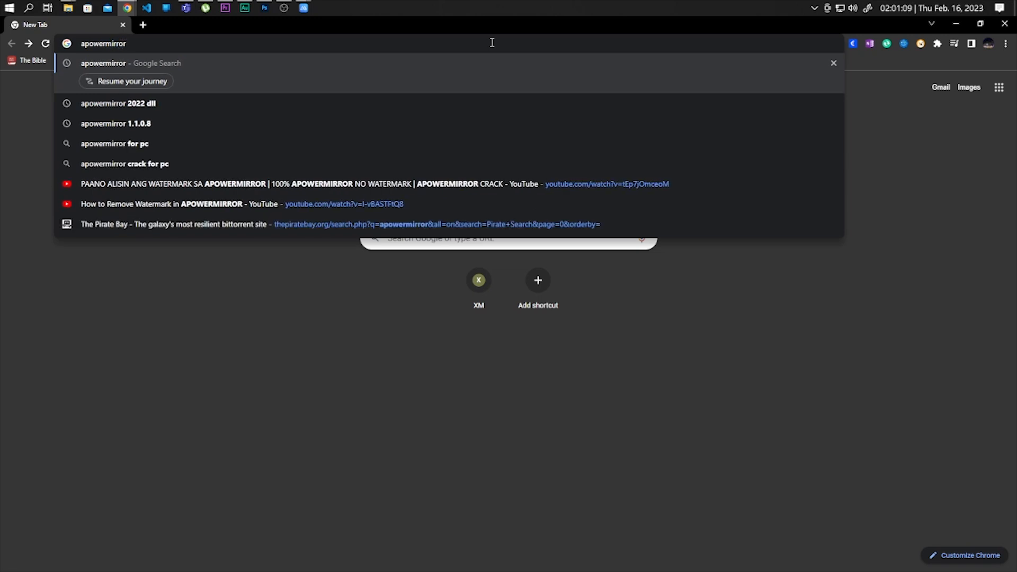
pyautogui.press('Enter')
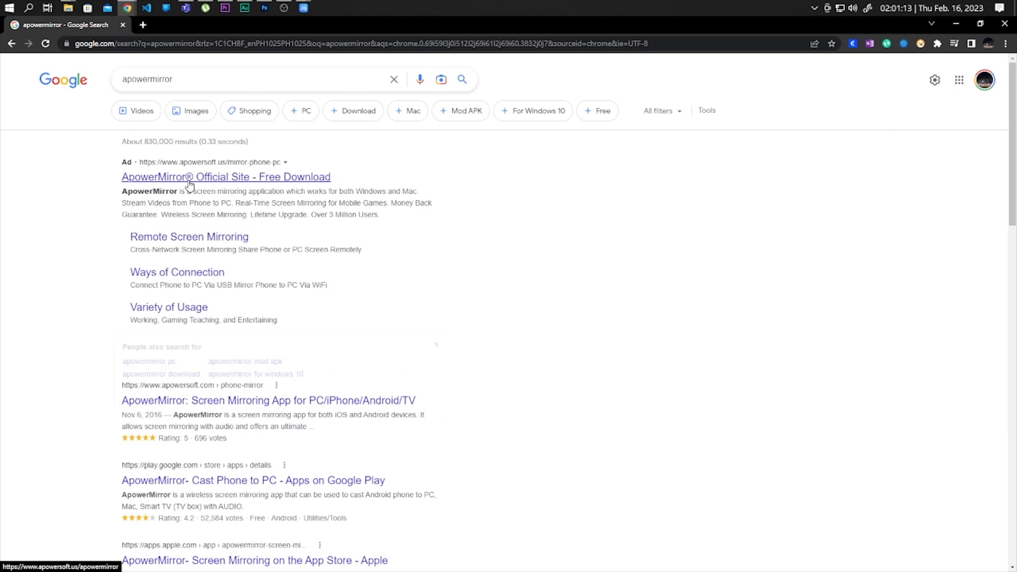
# Open the "ApowerMirror® Official Site - Free Download" result
pyautogui.click(225, 177)
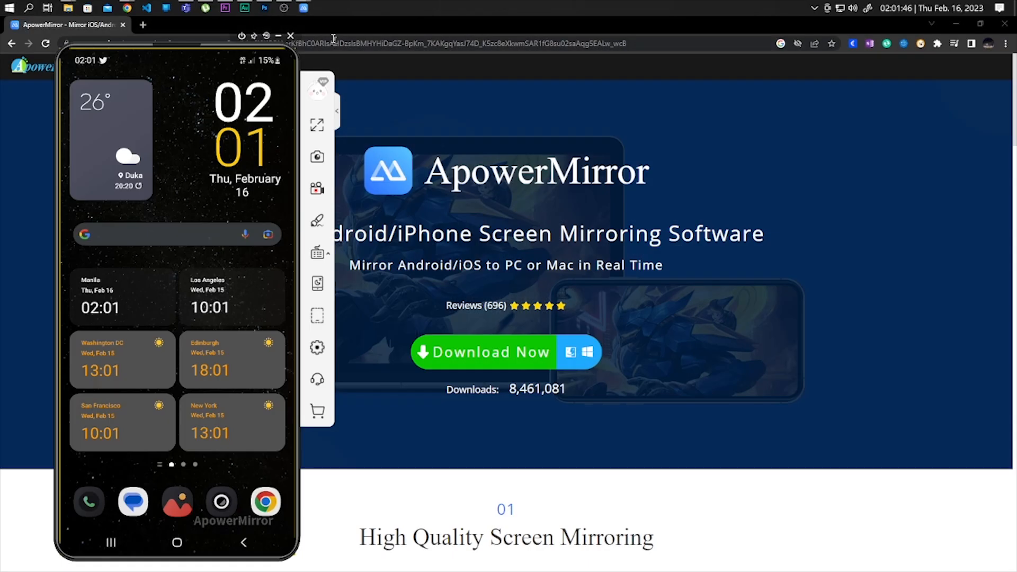
# Show the phone's app drawer and open its Social folder in the mirrored window
pyautogui.click(284, 8)
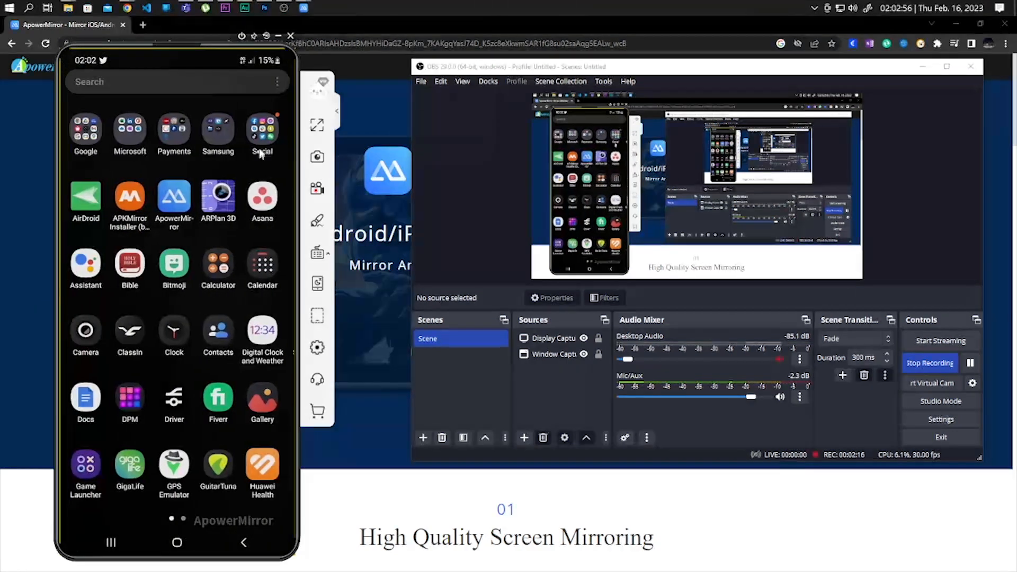
pyautogui.click(262, 129)
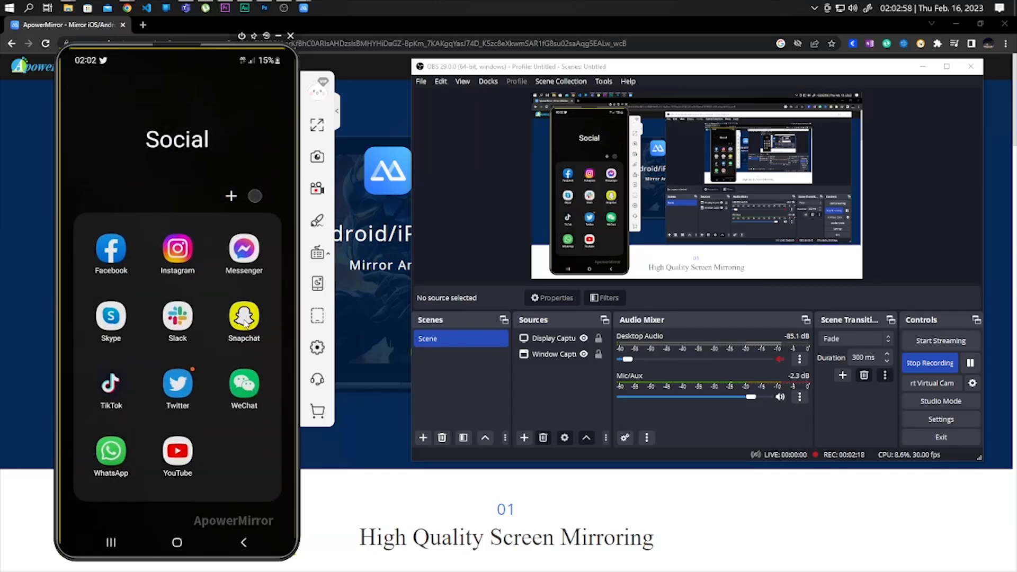